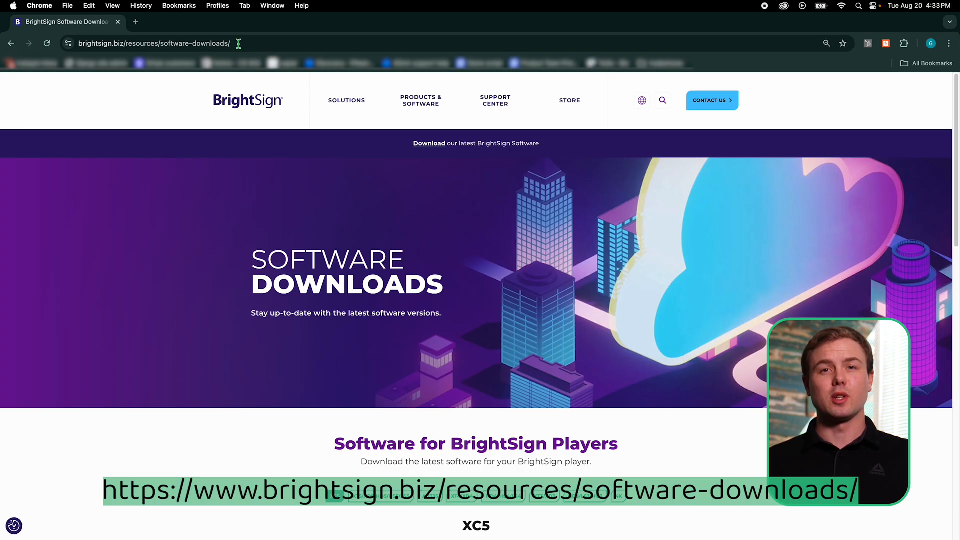
Download the BrightAuthor:connected player software from brightsign.biz and launch its installer.
scroll(down, 3)
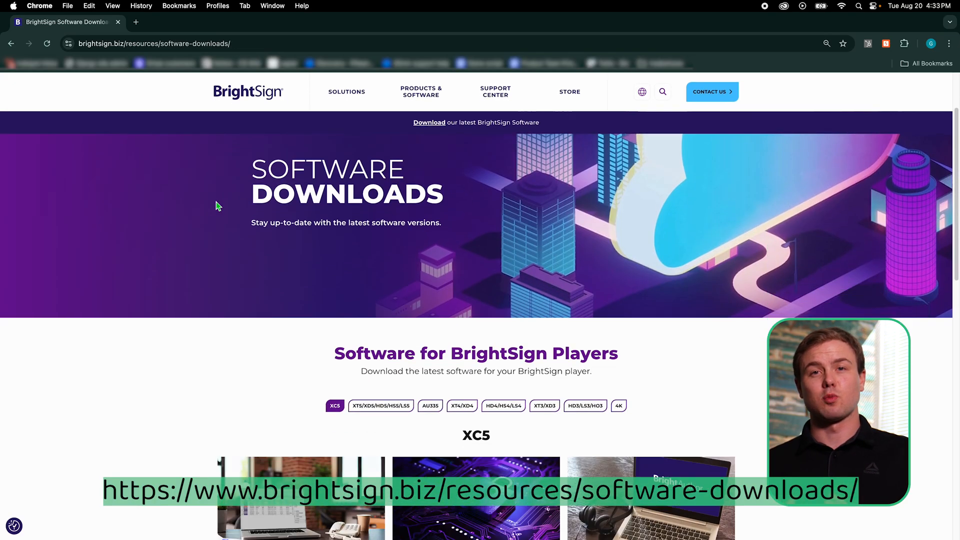
scroll(down, 3)
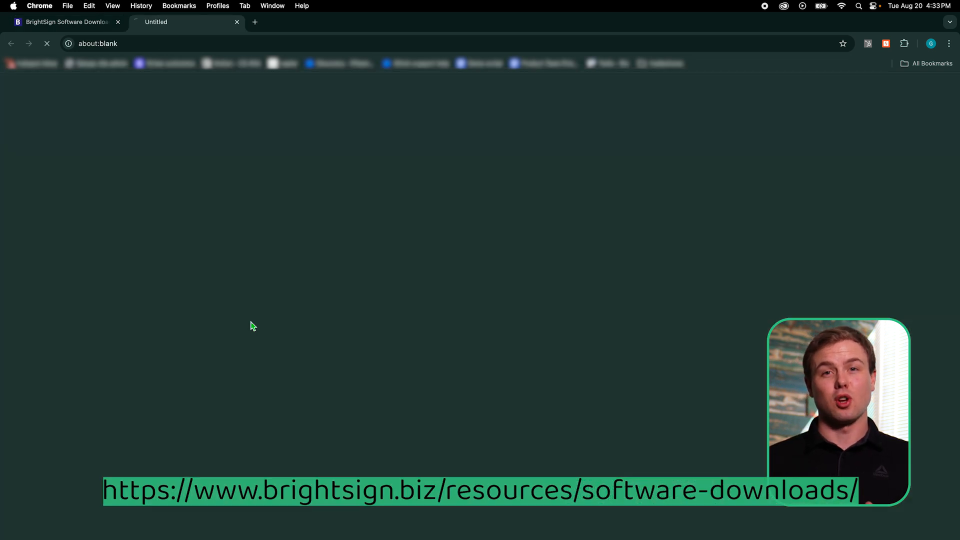
click(913, 43)
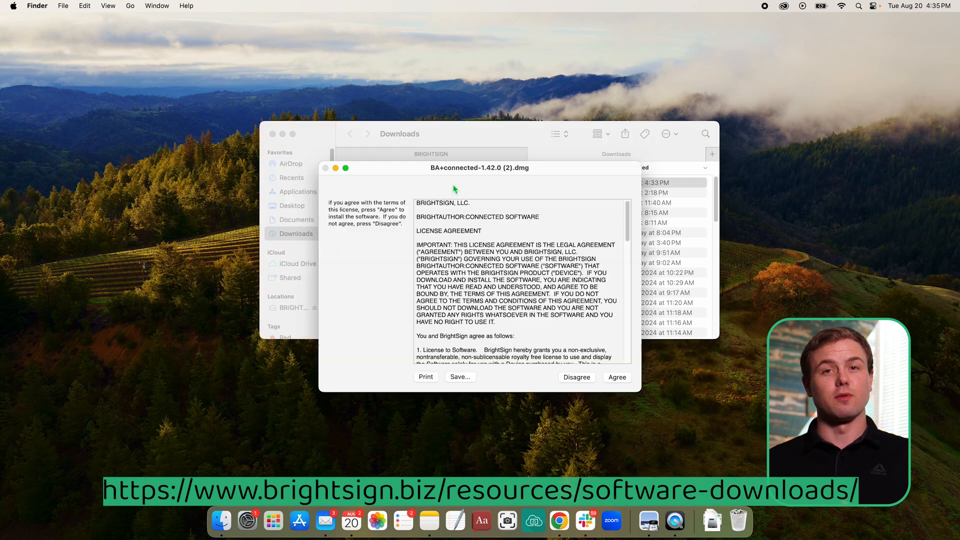
Agree to the license, then run BA connected from Applications and allow the Internet-download prompt.
click(617, 377)
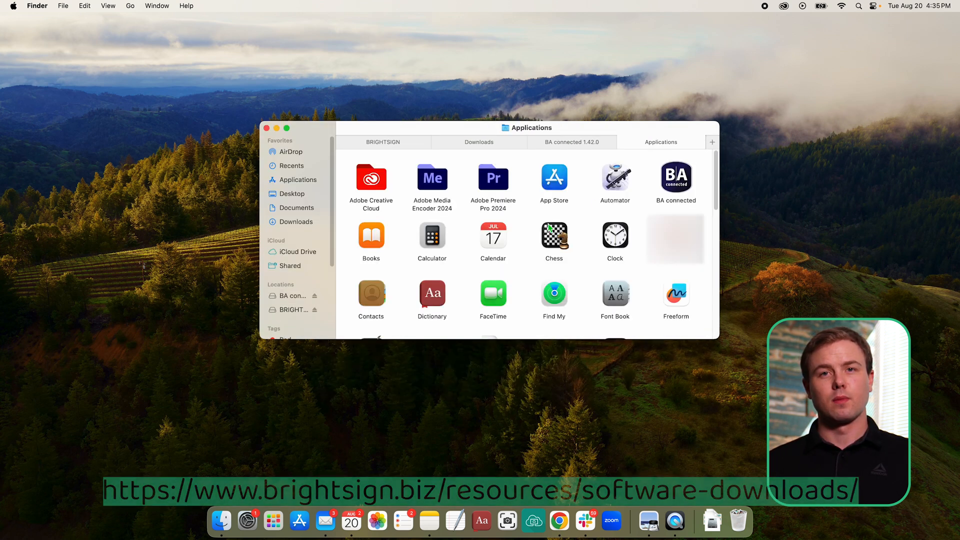
double_click(674, 178)
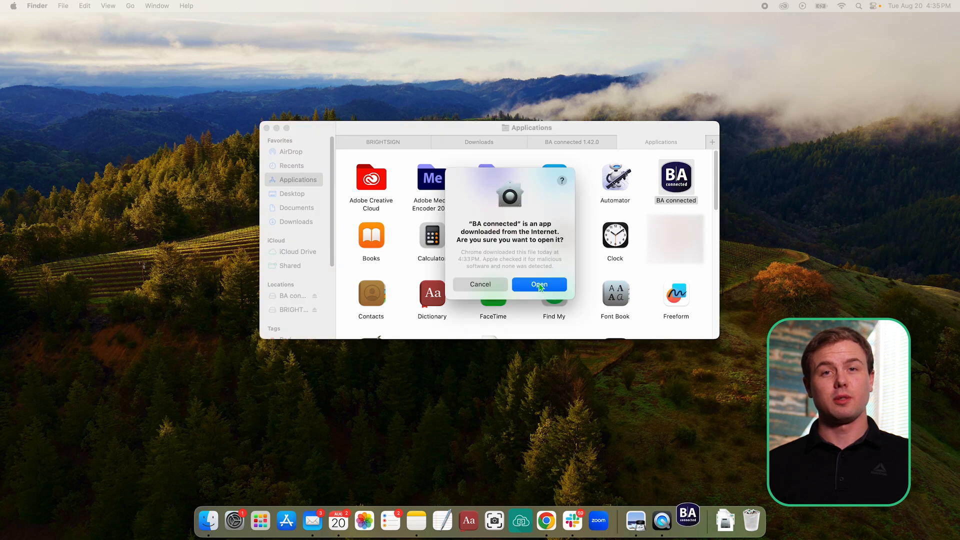
click(538, 283)
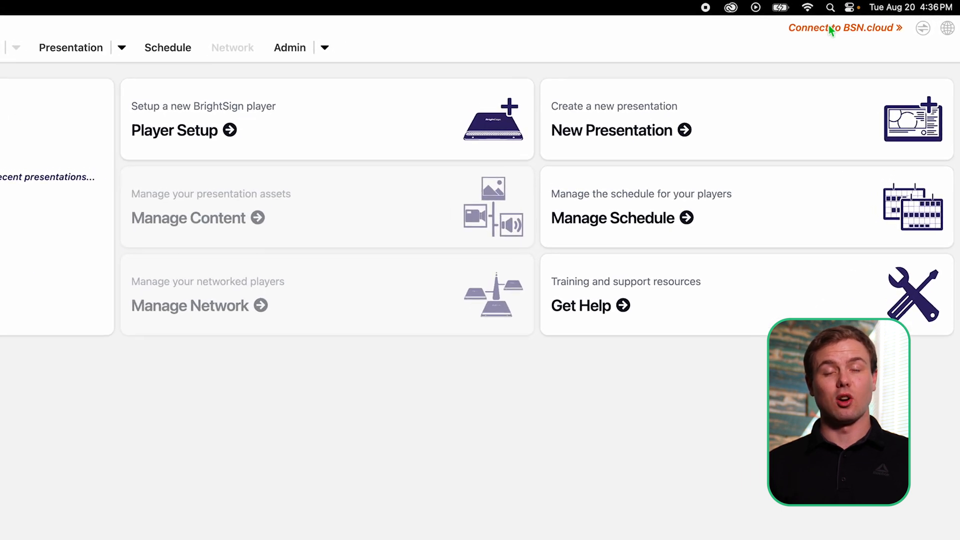
Connect to BSN.cloud with the account email and password to reach the FG_BS_TEST dashboard.
click(843, 28)
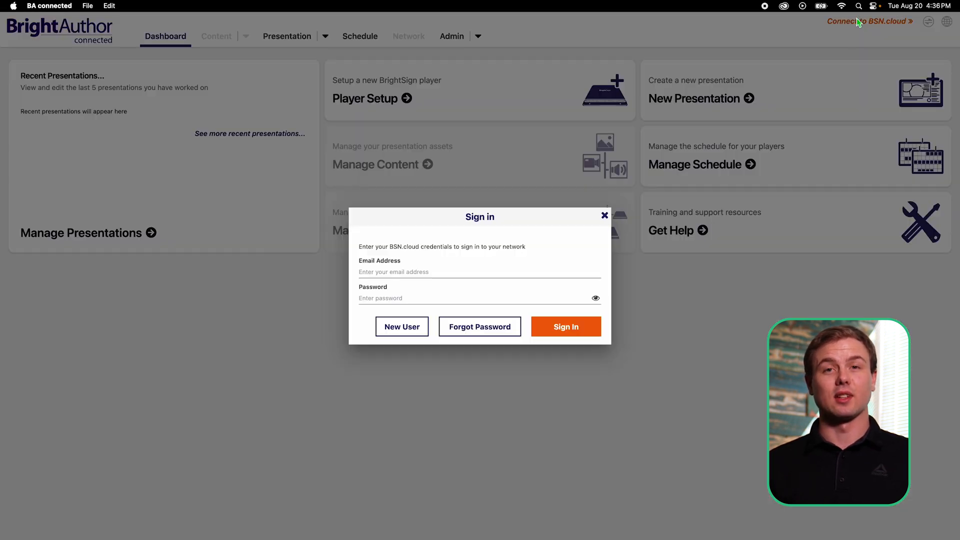
click(479, 272)
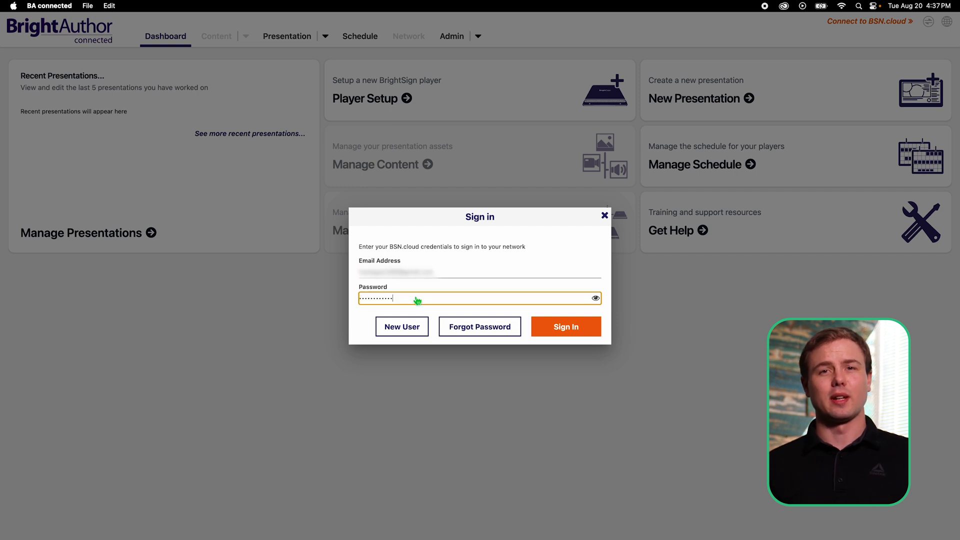
click(564, 325)
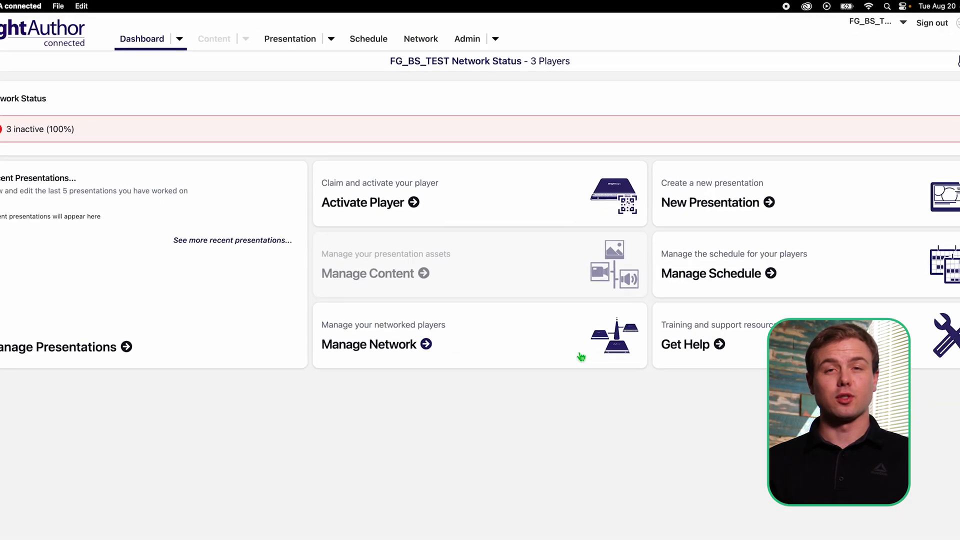
Start a new player setup from Admin, leaving BrightSignOS Update options collapsed.
click(496, 39)
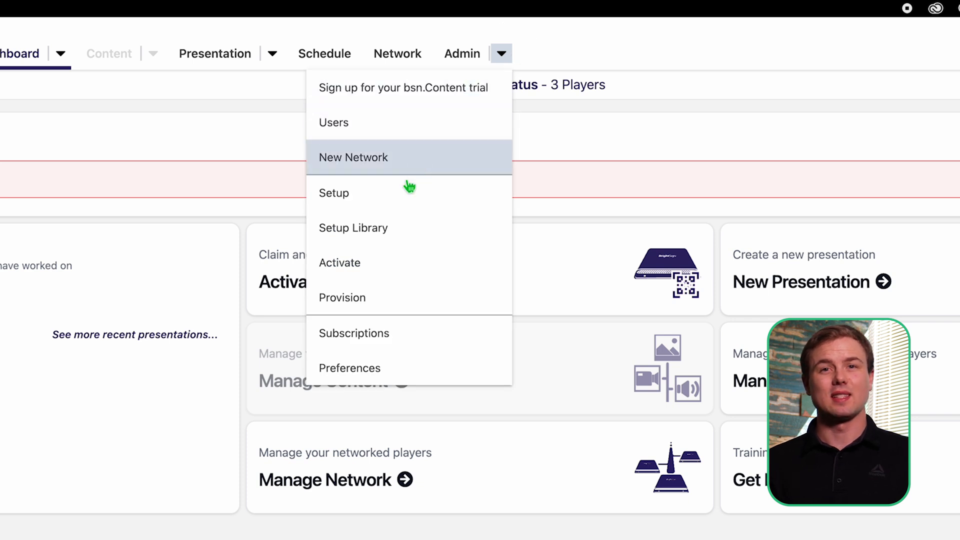
click(334, 193)
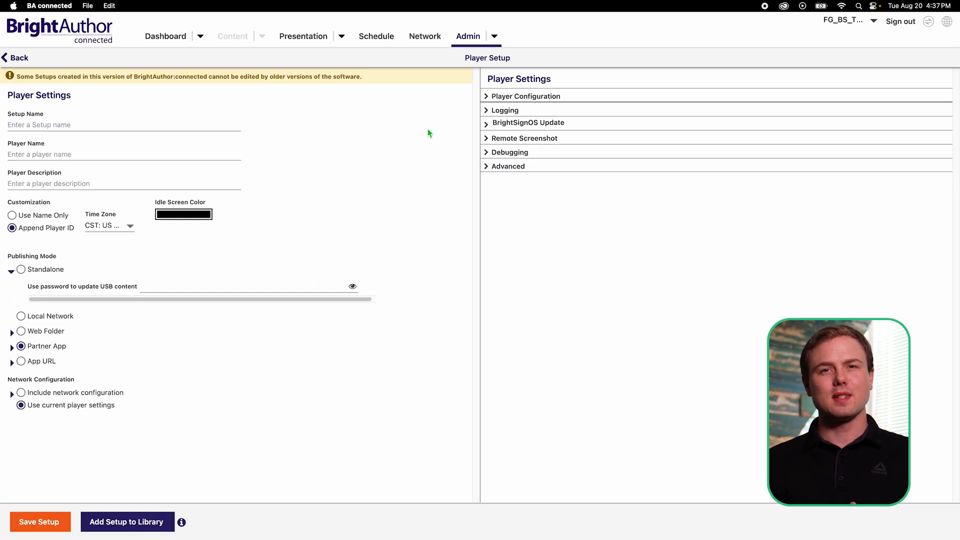
mouse_move(556, 80)
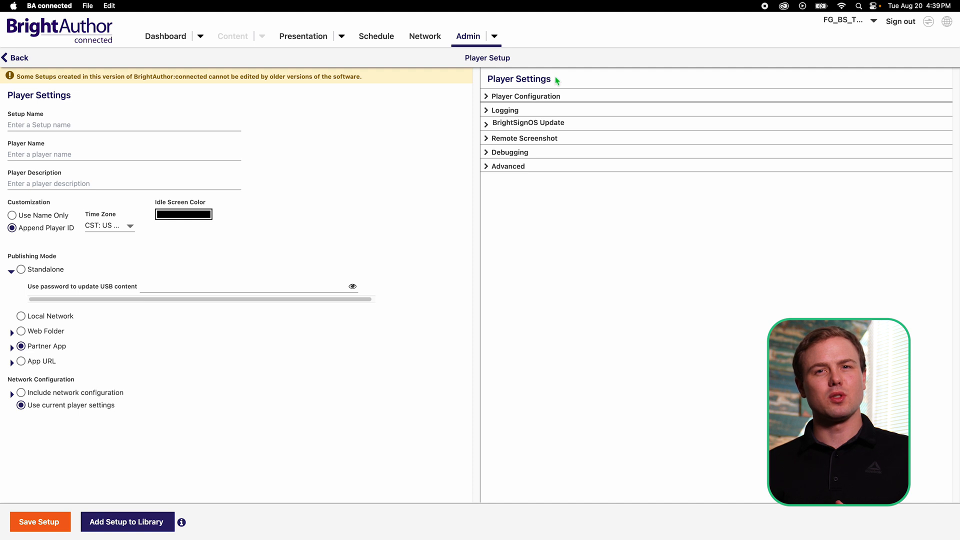
mouse_move(526, 90)
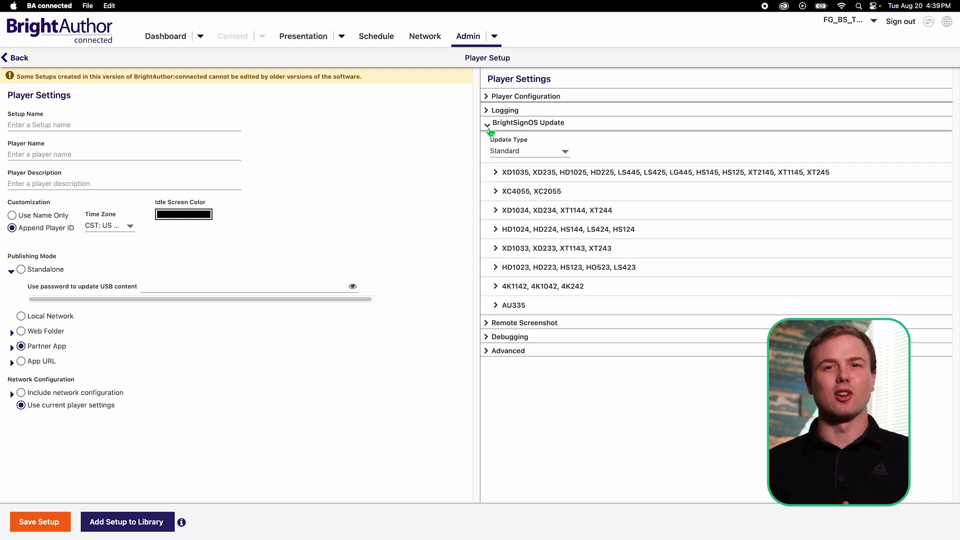
click(486, 124)
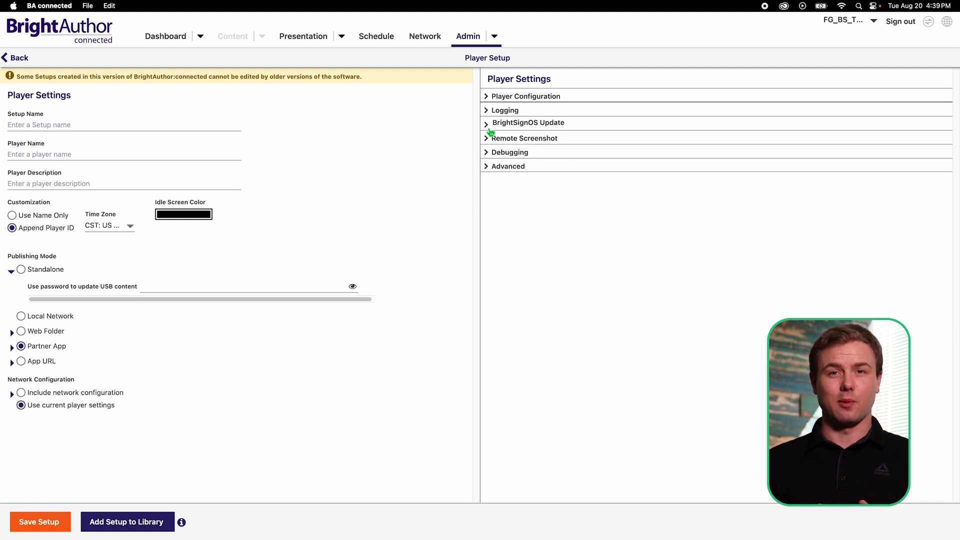
Name the setup optisigns setup, player brightsign optisigns xt, description demo brightsign, time zone US Central.
text(optis)
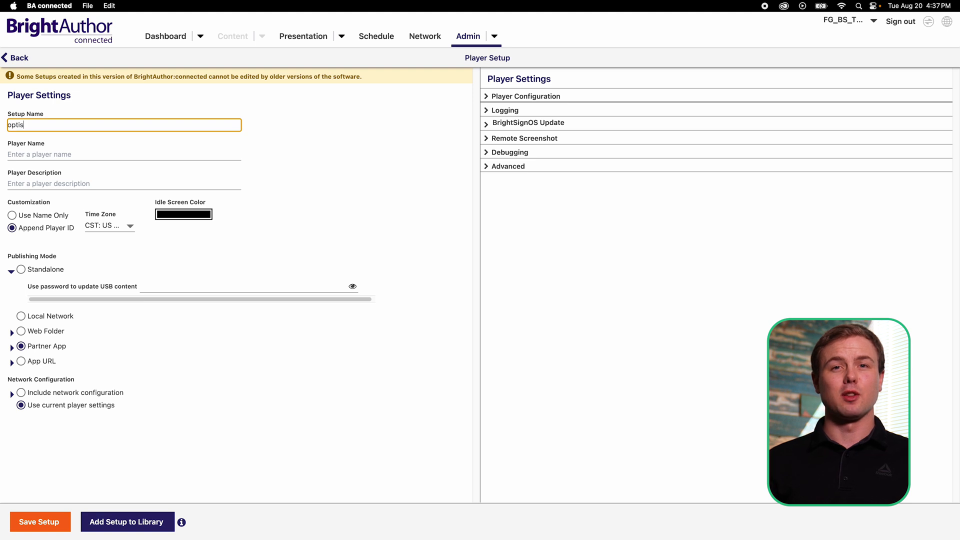
text(brightsign opti)
click(124, 182)
text(demo bright)
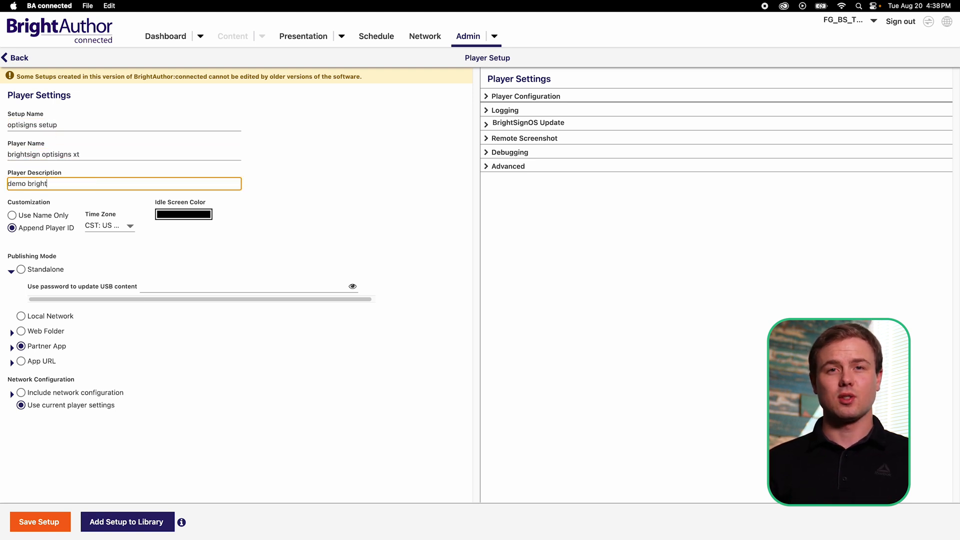
text(sign)
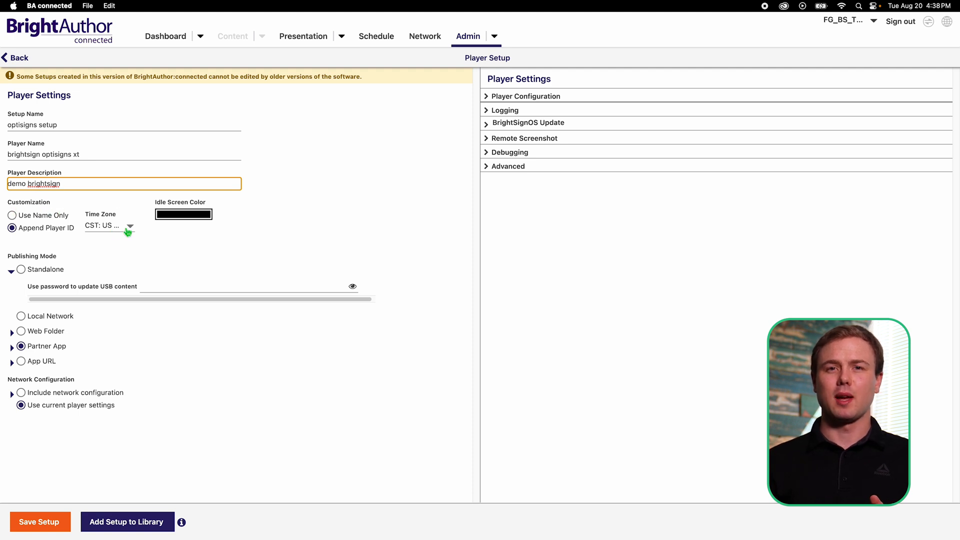
click(129, 225)
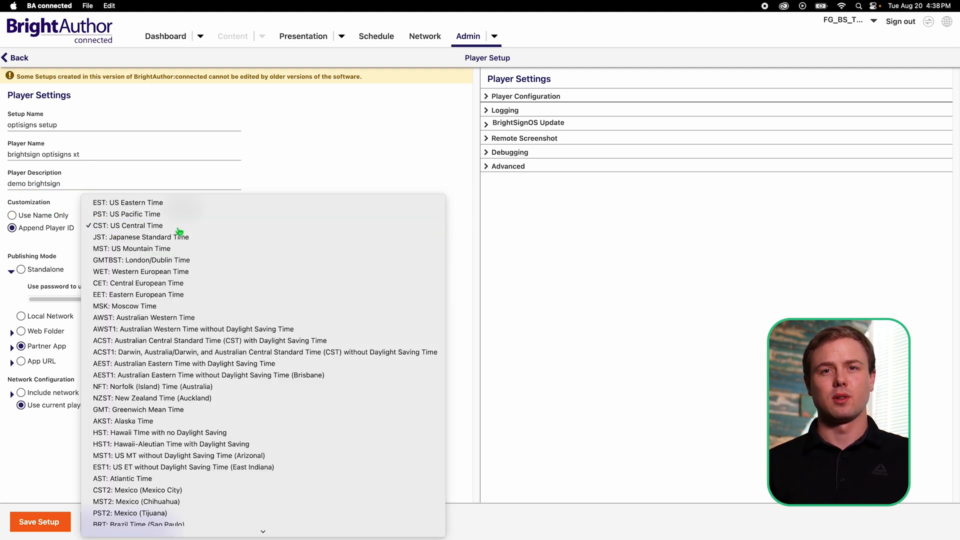
click(129, 224)
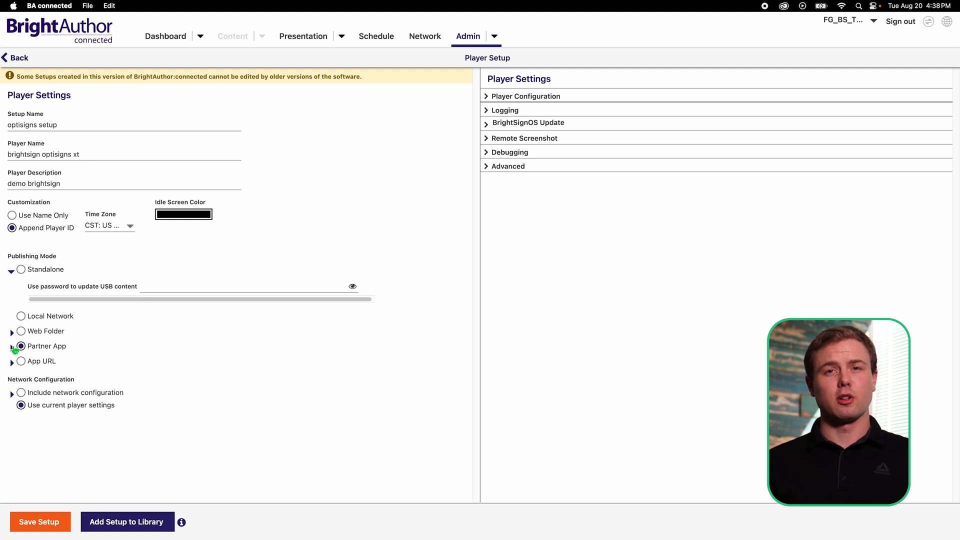
Set publishing to the OptiSigns partner app from the A–Z list and save the setup.
click(21, 346)
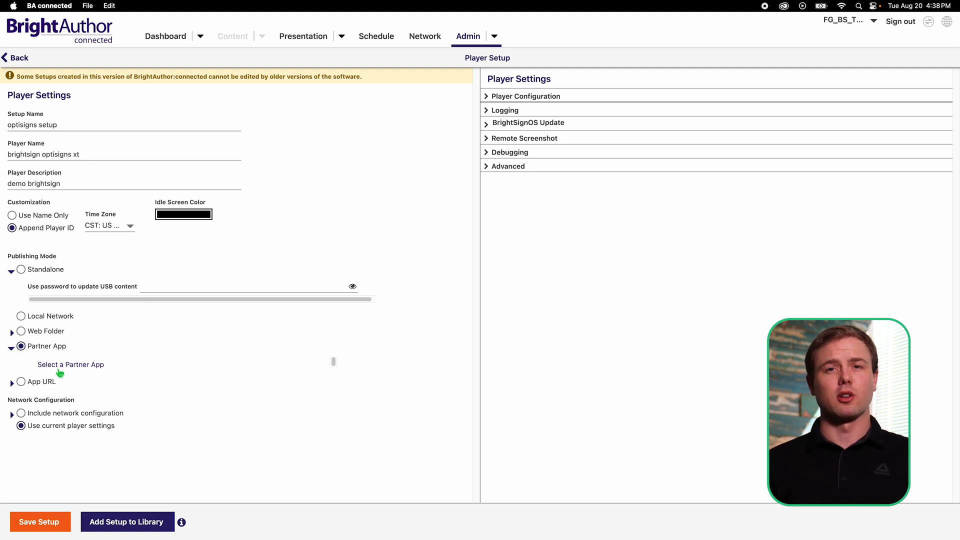
click(70, 364)
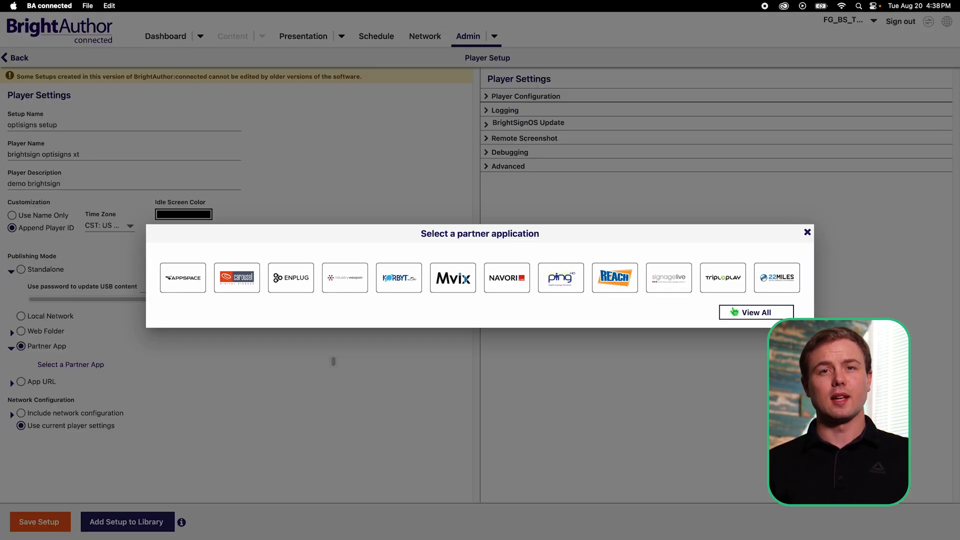
click(756, 312)
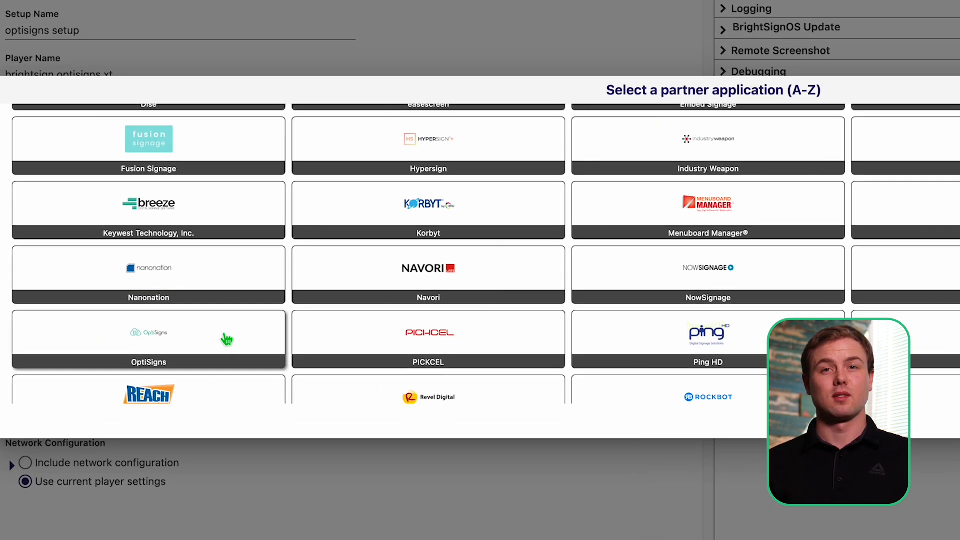
click(148, 339)
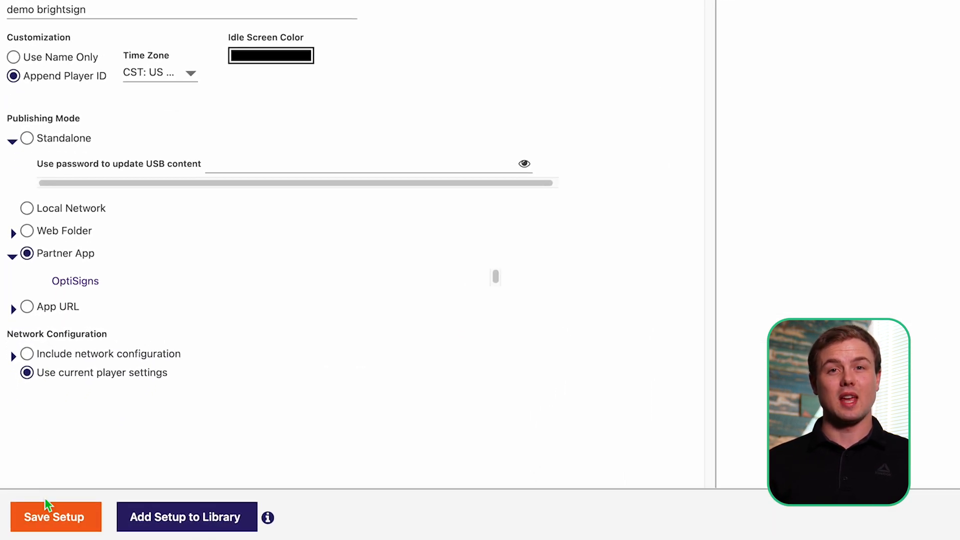
Choose the BRIGHTSIGN card as destination and inspect its existing DCIM, LOST.DIR and MISC folders.
click(54, 517)
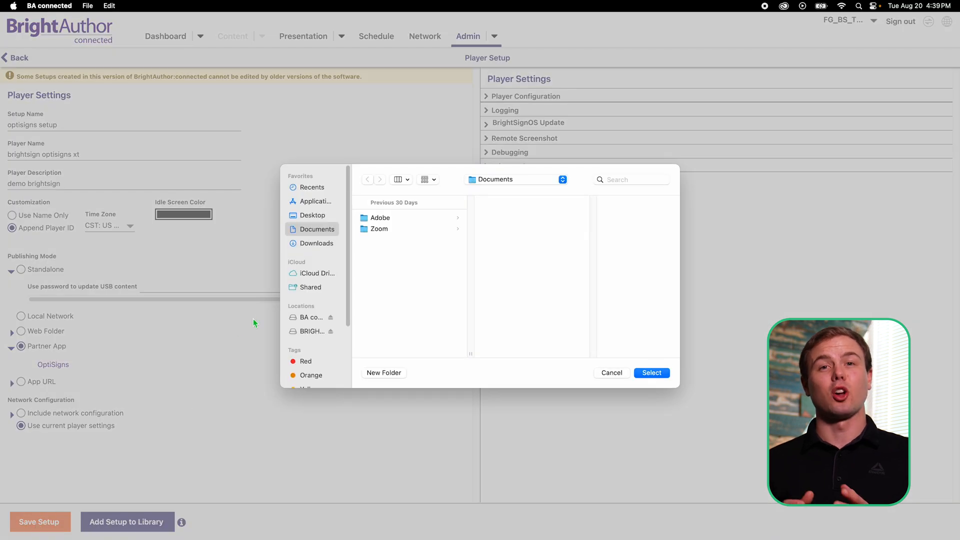
click(312, 331)
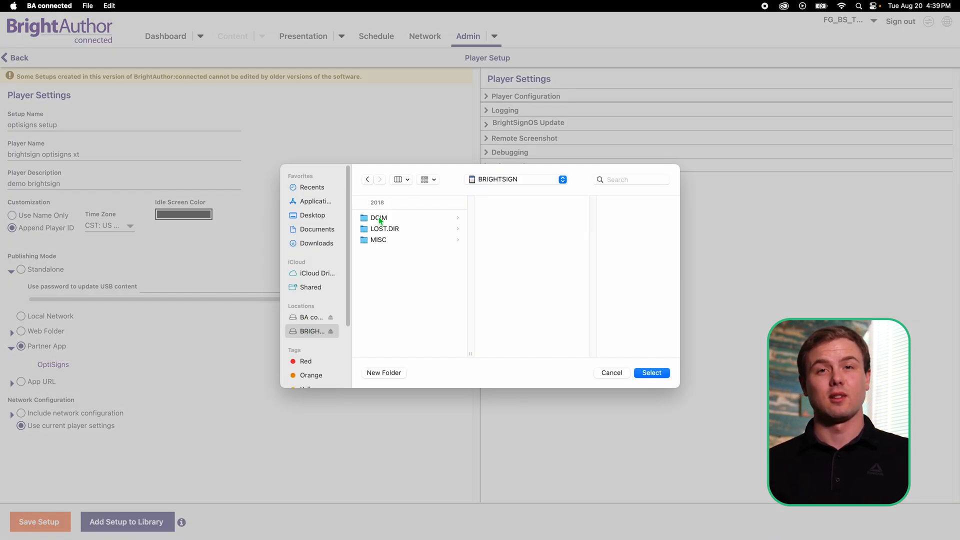
click(610, 372)
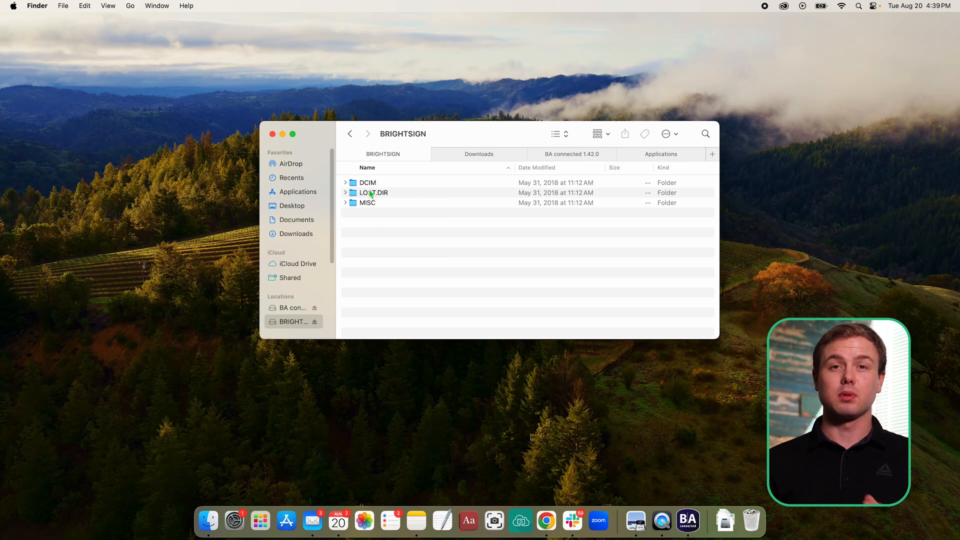
click(260, 521)
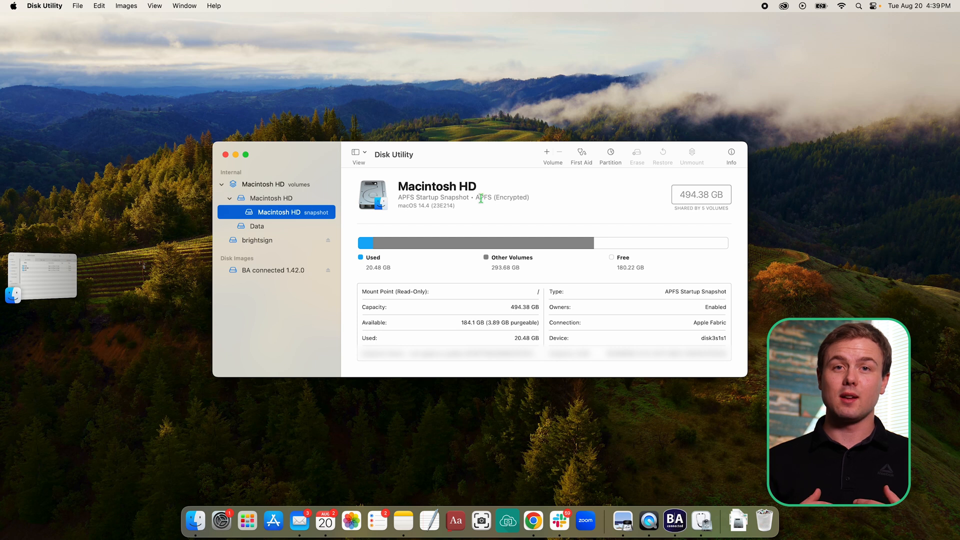
Erase the brightsign card in Disk Utility, then save the setup onto the empty card.
click(257, 239)
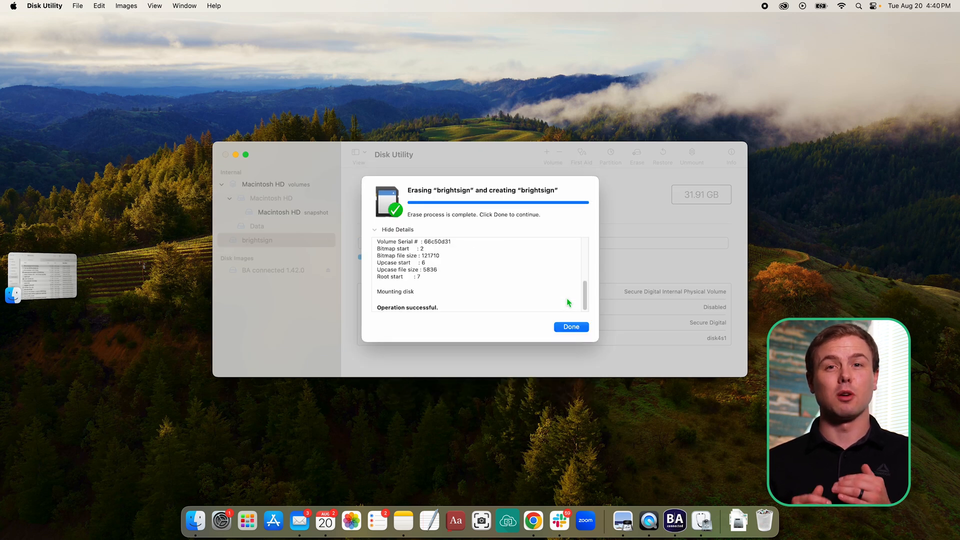
click(570, 326)
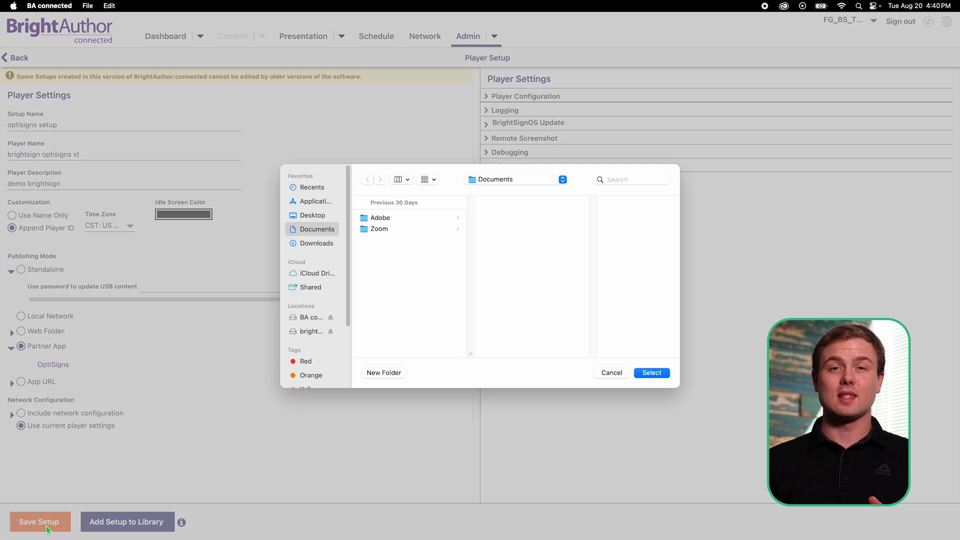
click(311, 331)
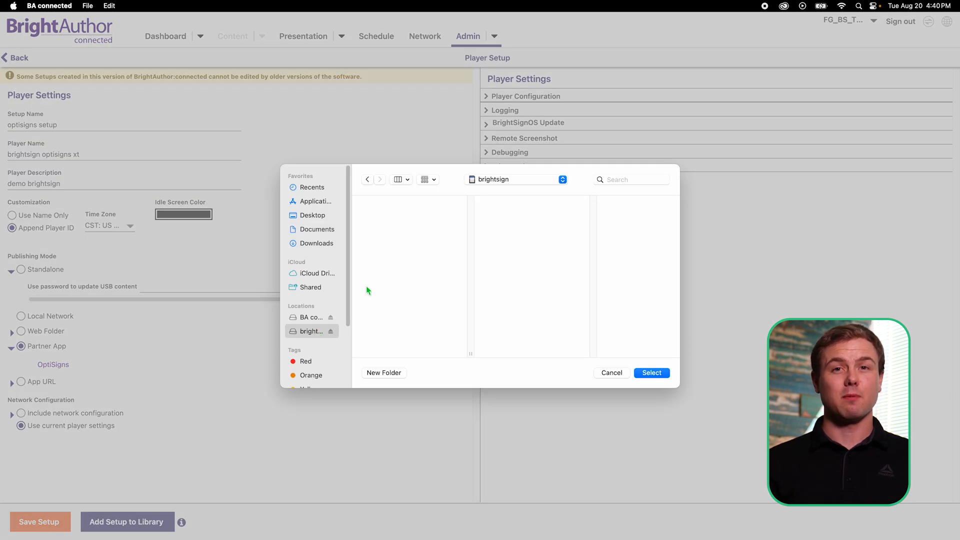
click(651, 373)
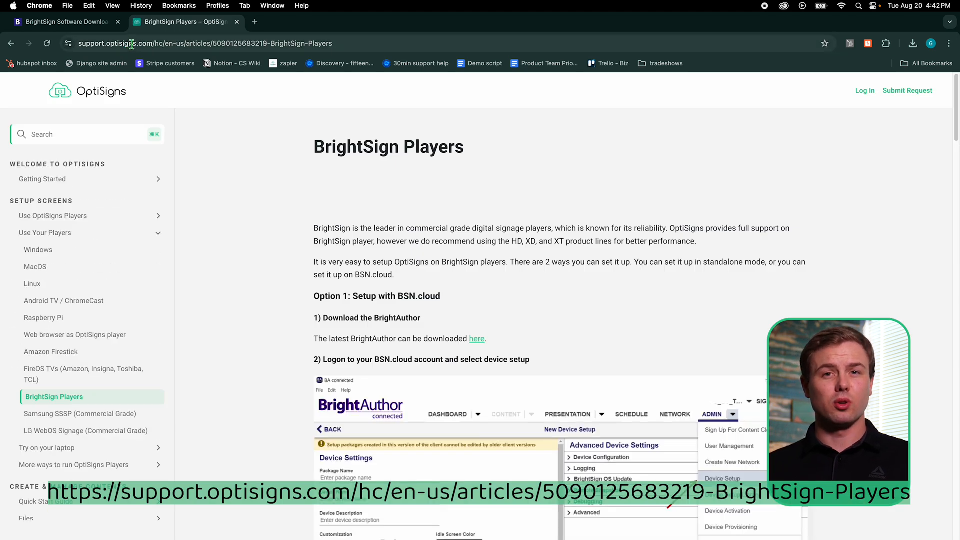
mouse_move(309, 153)
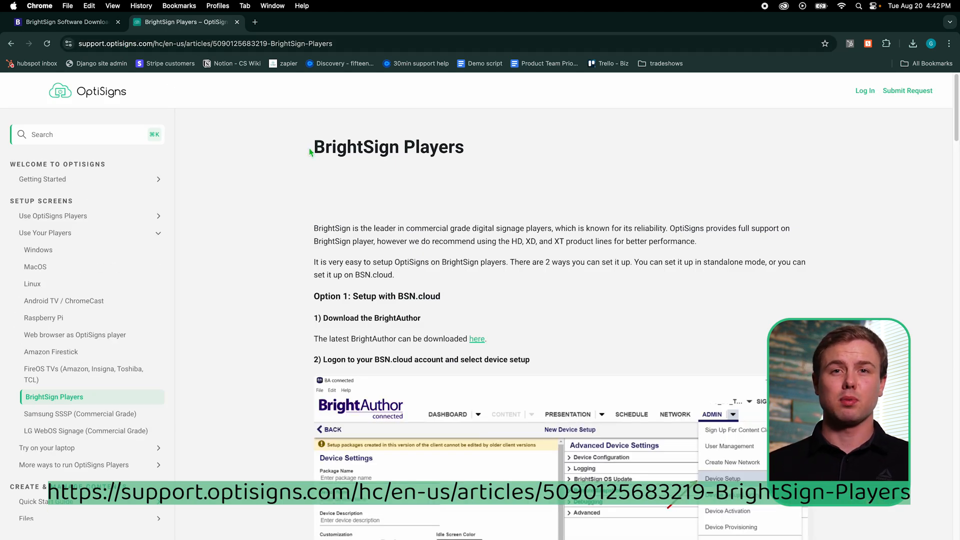
mouse_move(463, 149)
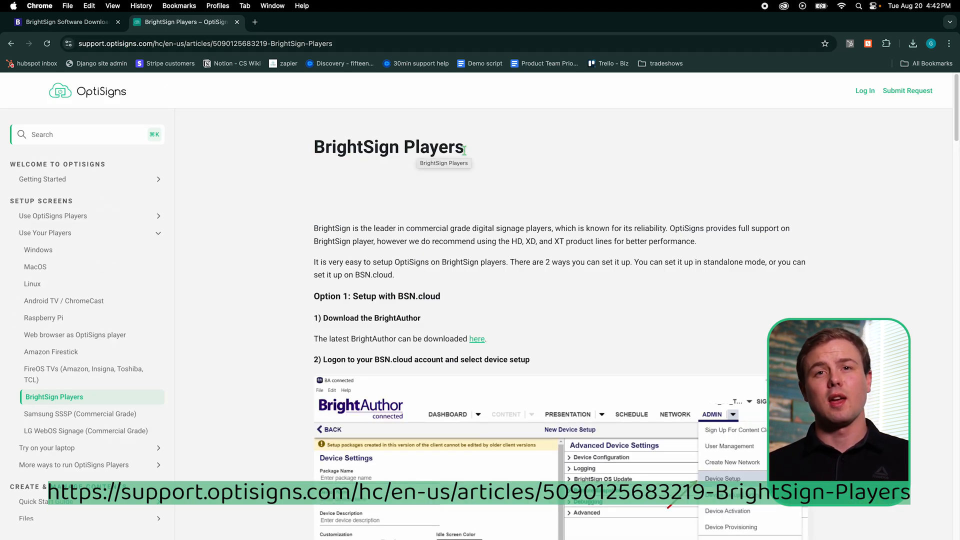
Download the latest autorun.zip from the article's Option 2: Standalone Mode section.
scroll(down, 3)
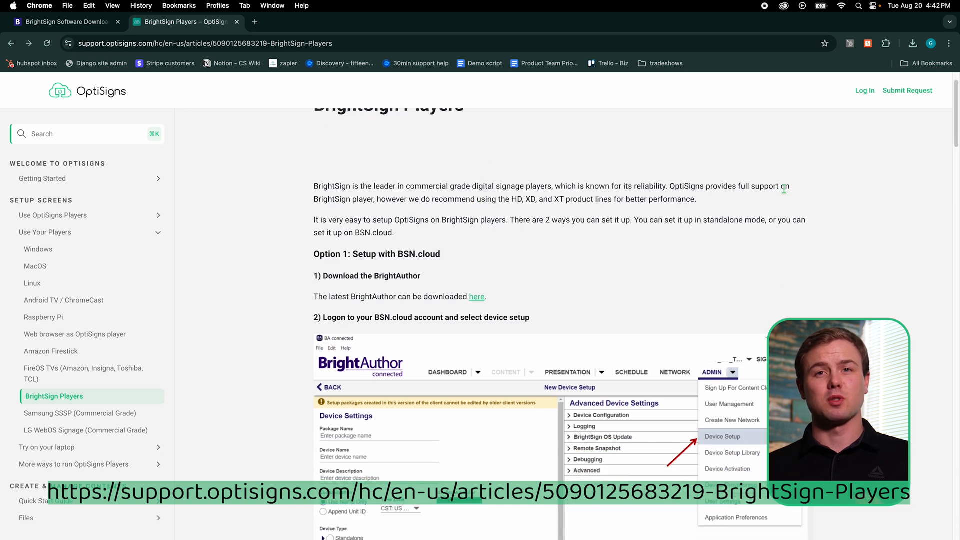
scroll(down, 3)
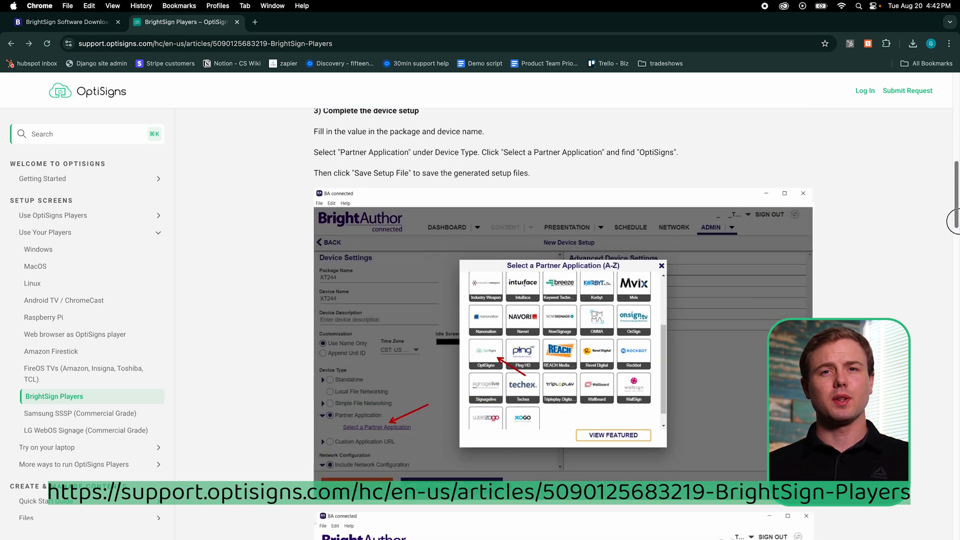
scroll(down, 3)
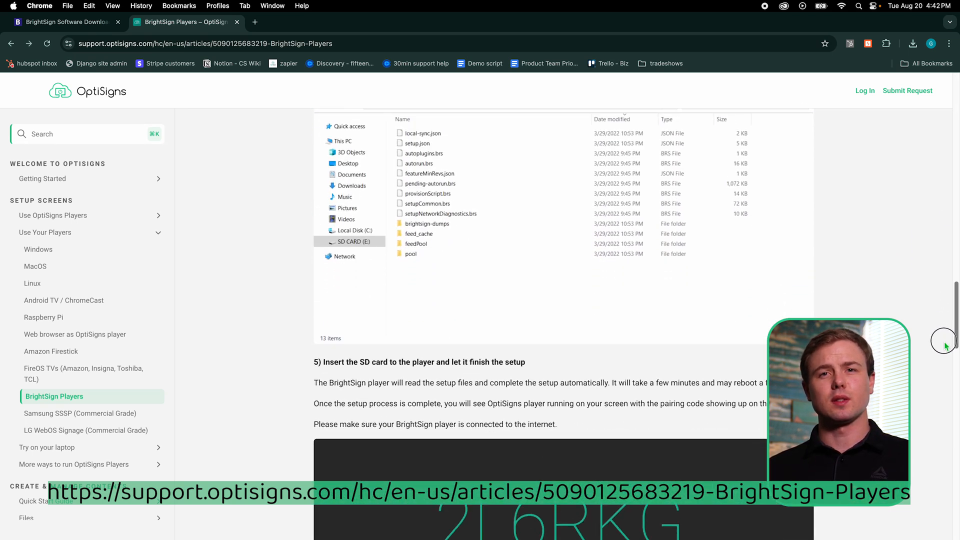
scroll(down, 3)
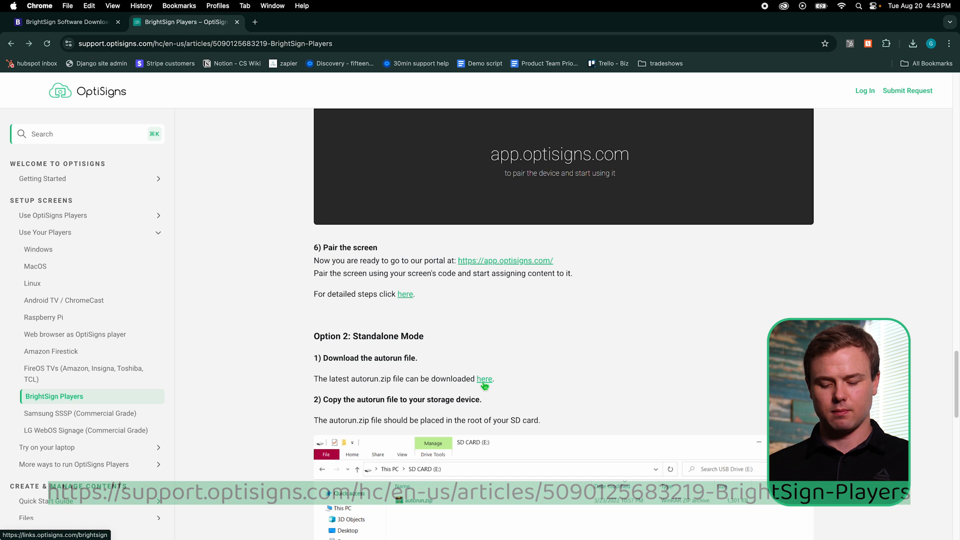
click(484, 379)
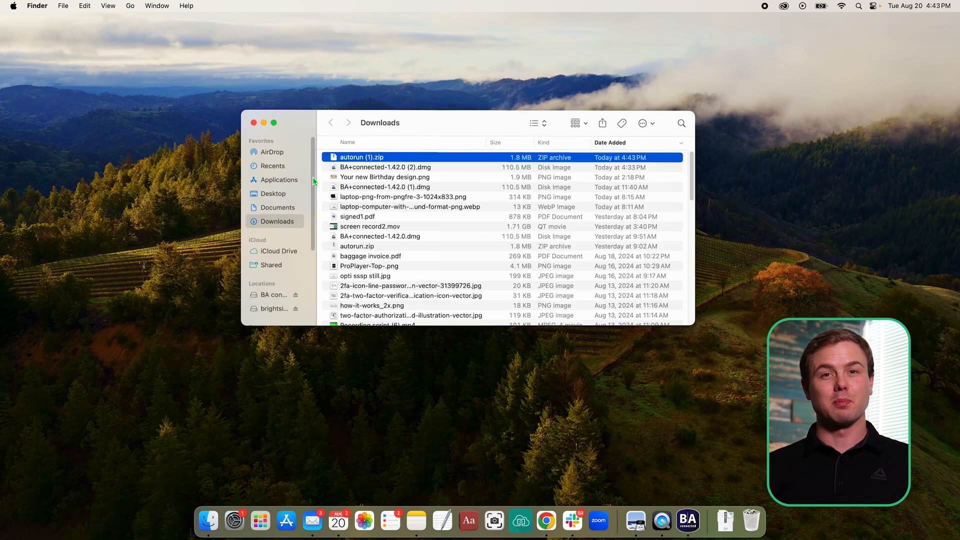
mouse_move(285, 521)
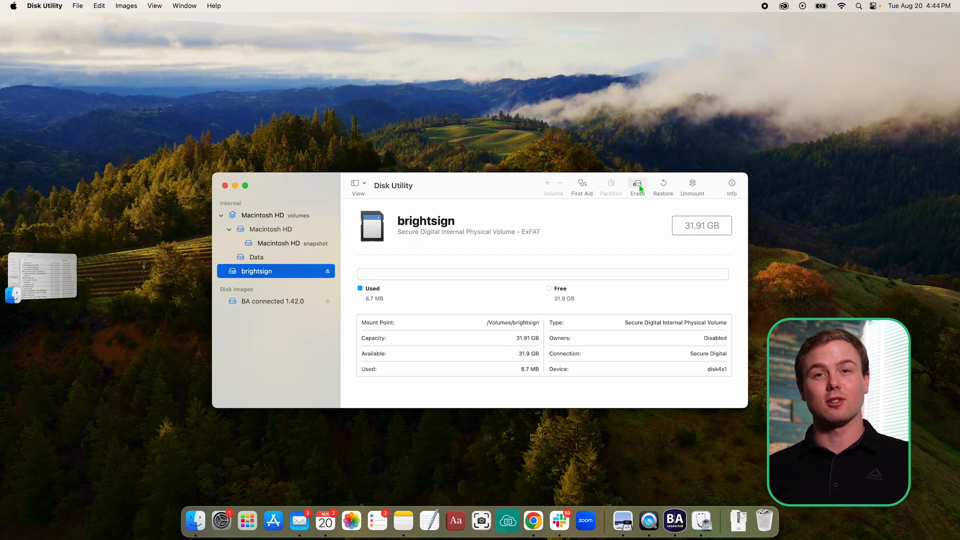
Erase the brightsign volume again from Disk Utility's toolbar.
click(637, 186)
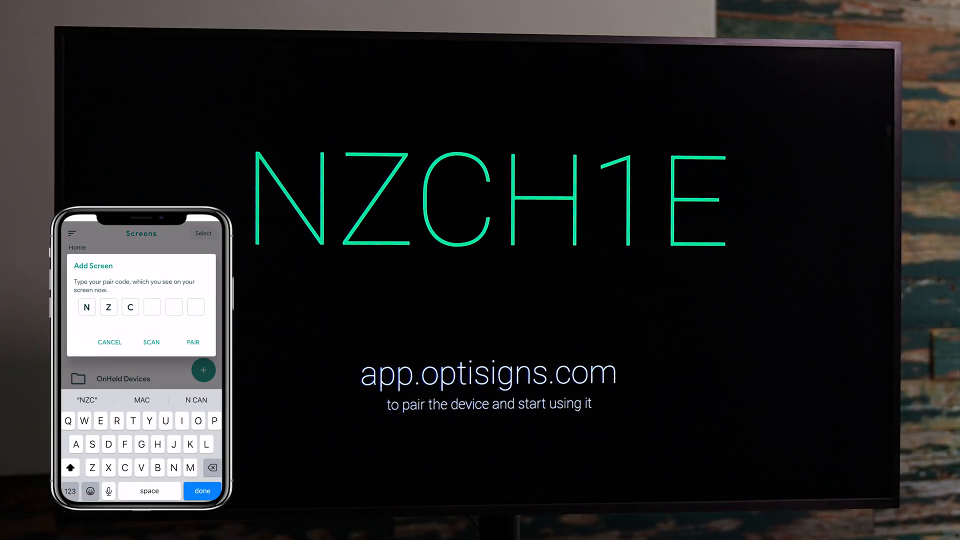
Pair the screen with code NZCH1E, rename it brightsign, and set its content type to Asset.
click(192, 342)
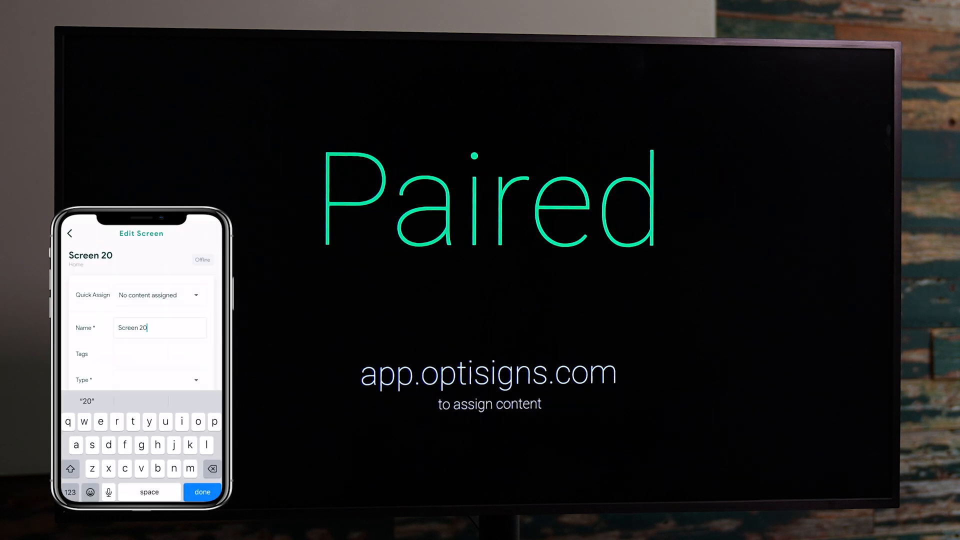
text(brightsifn)
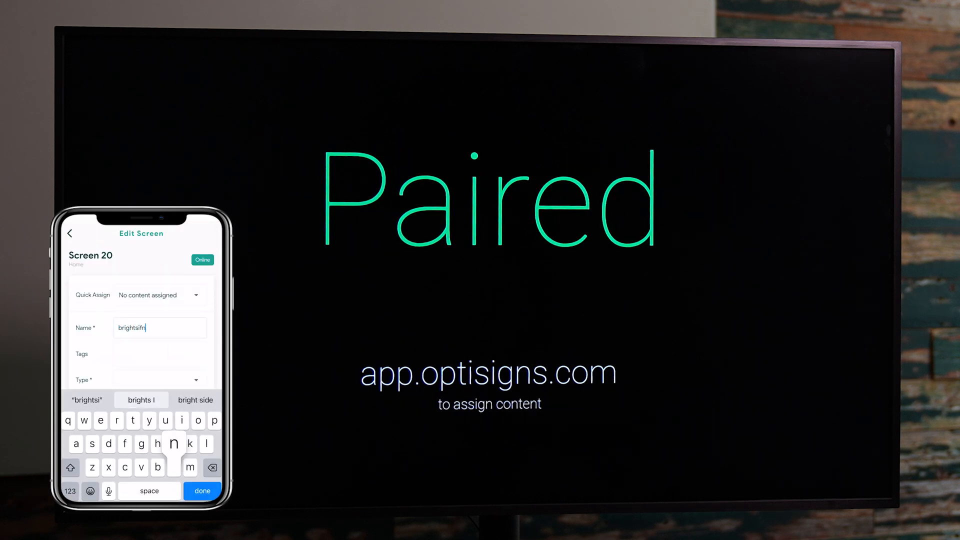
click(196, 380)
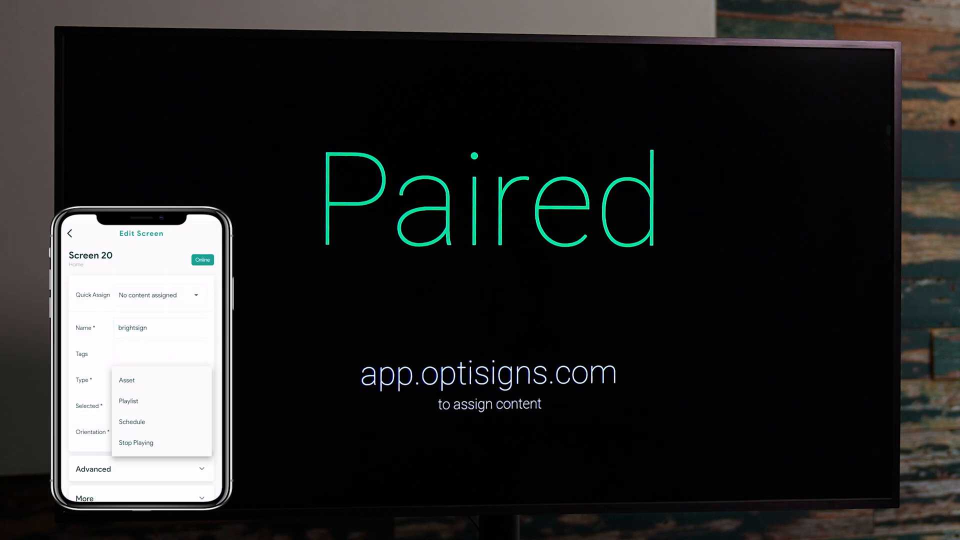
click(127, 380)
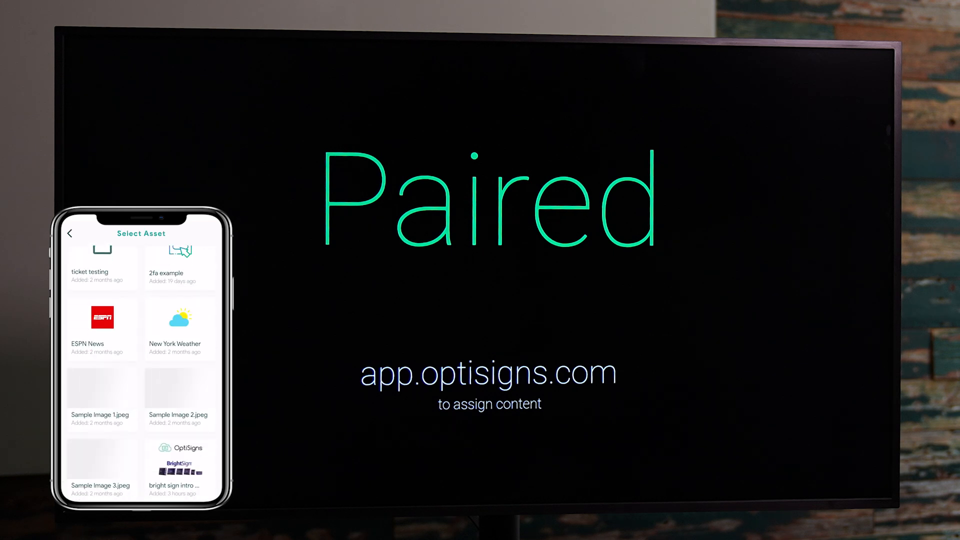